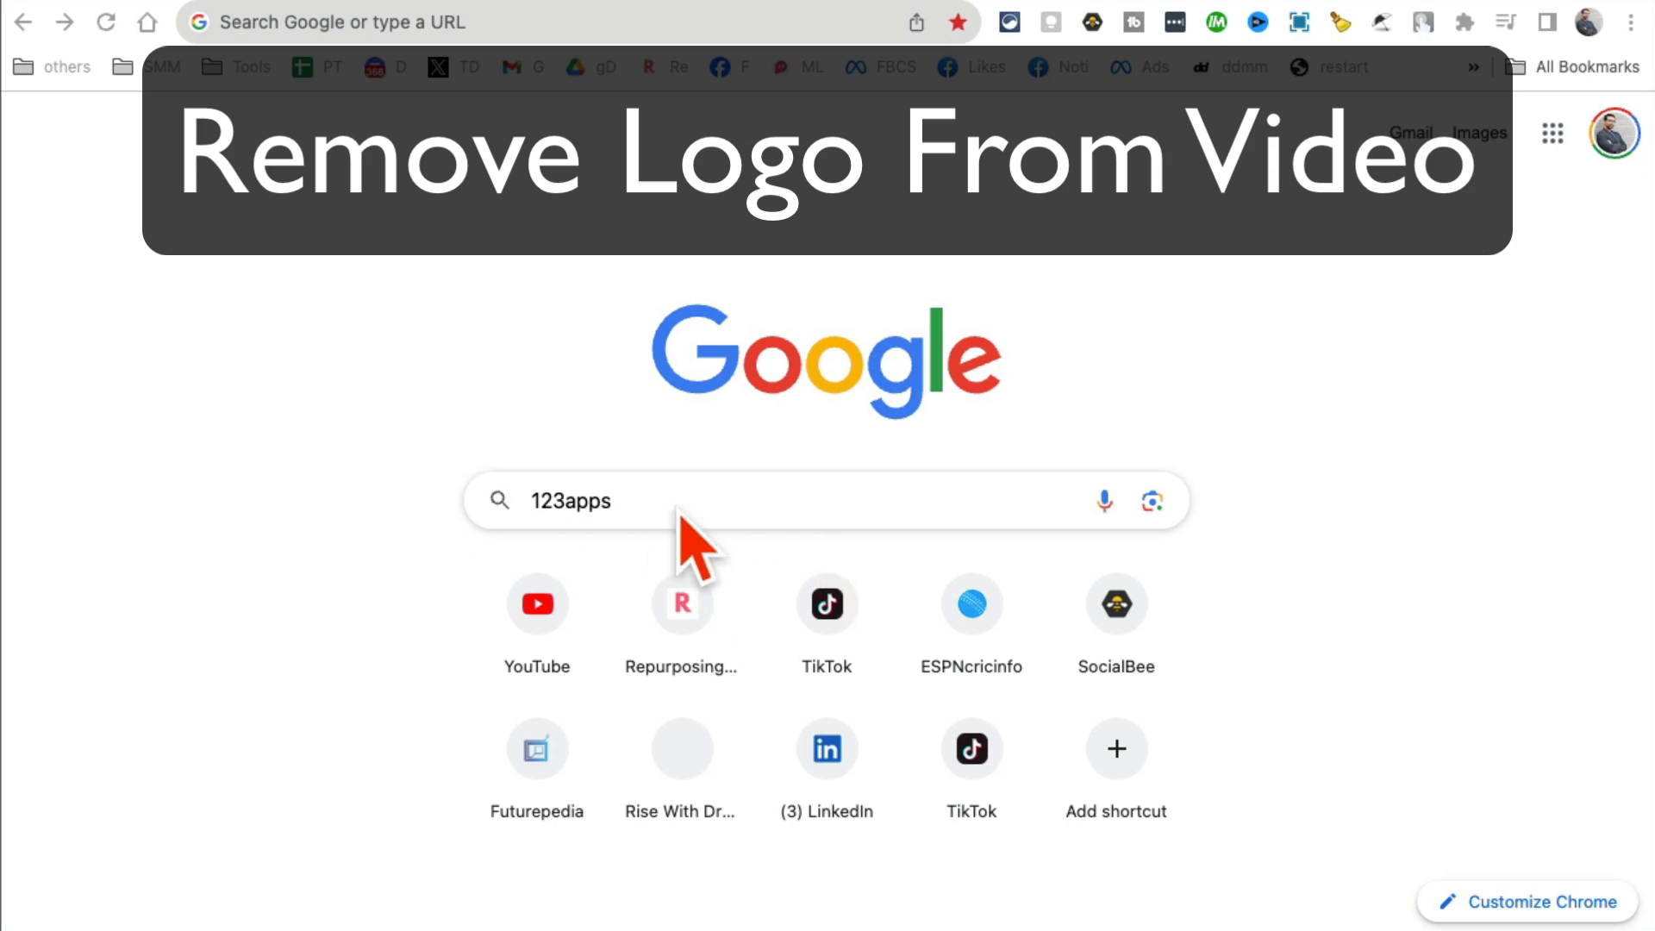
{"action": "mouse_move", "coordinate": [566, 422]}
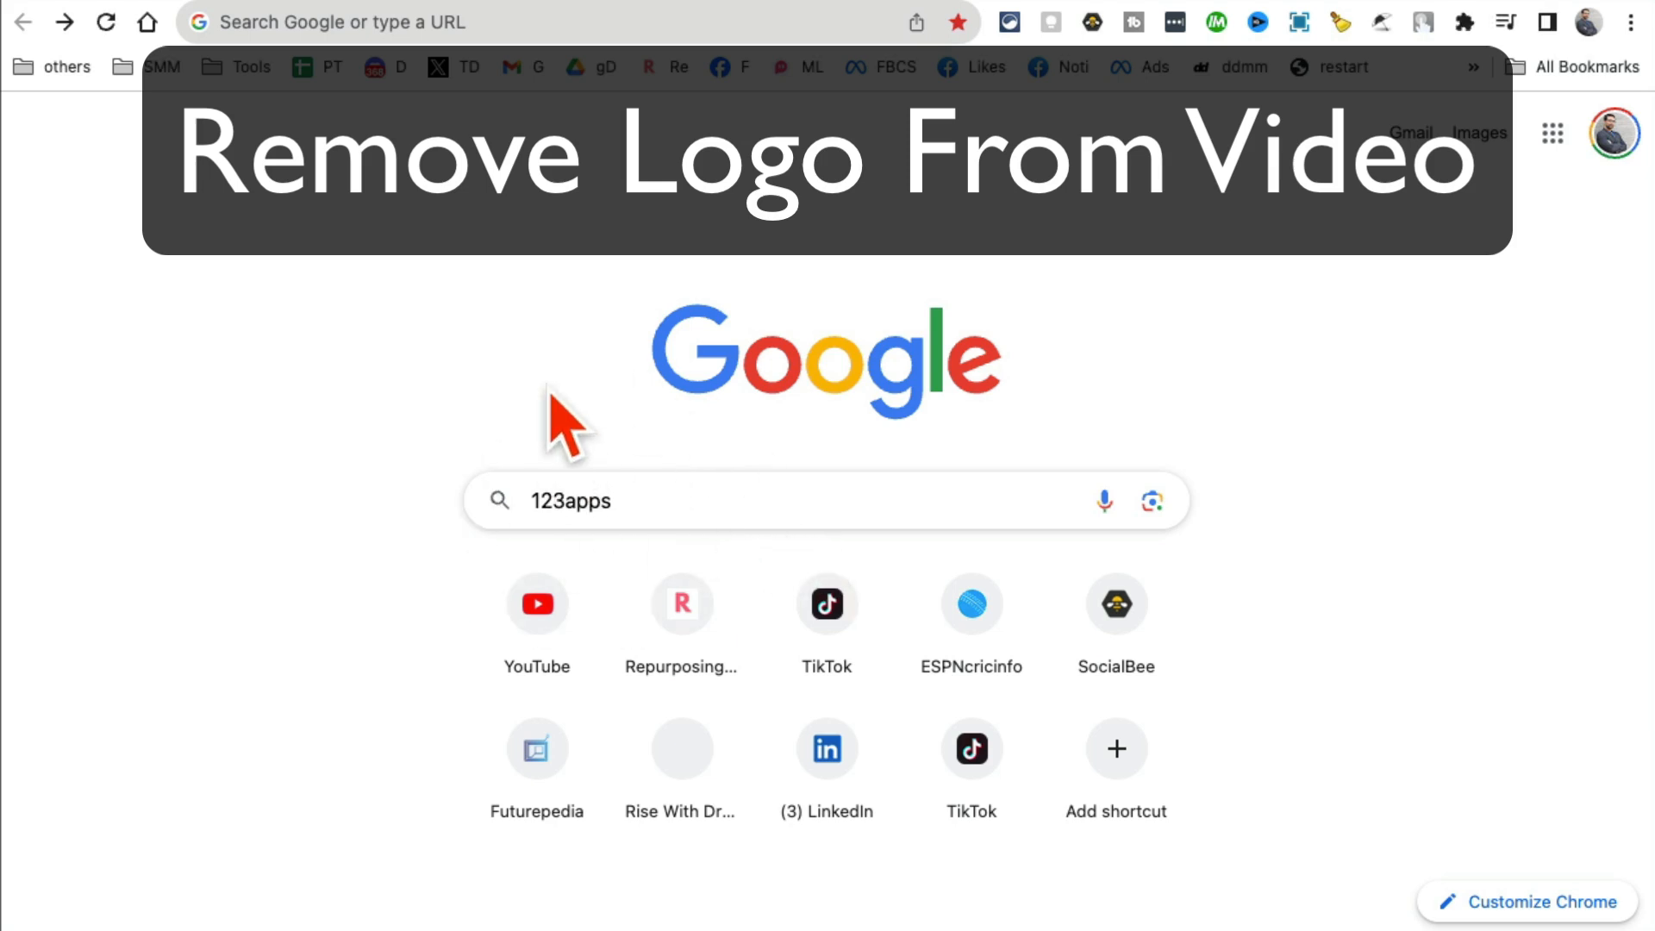
{"action": "mouse_move", "coordinate": [812, 422]}
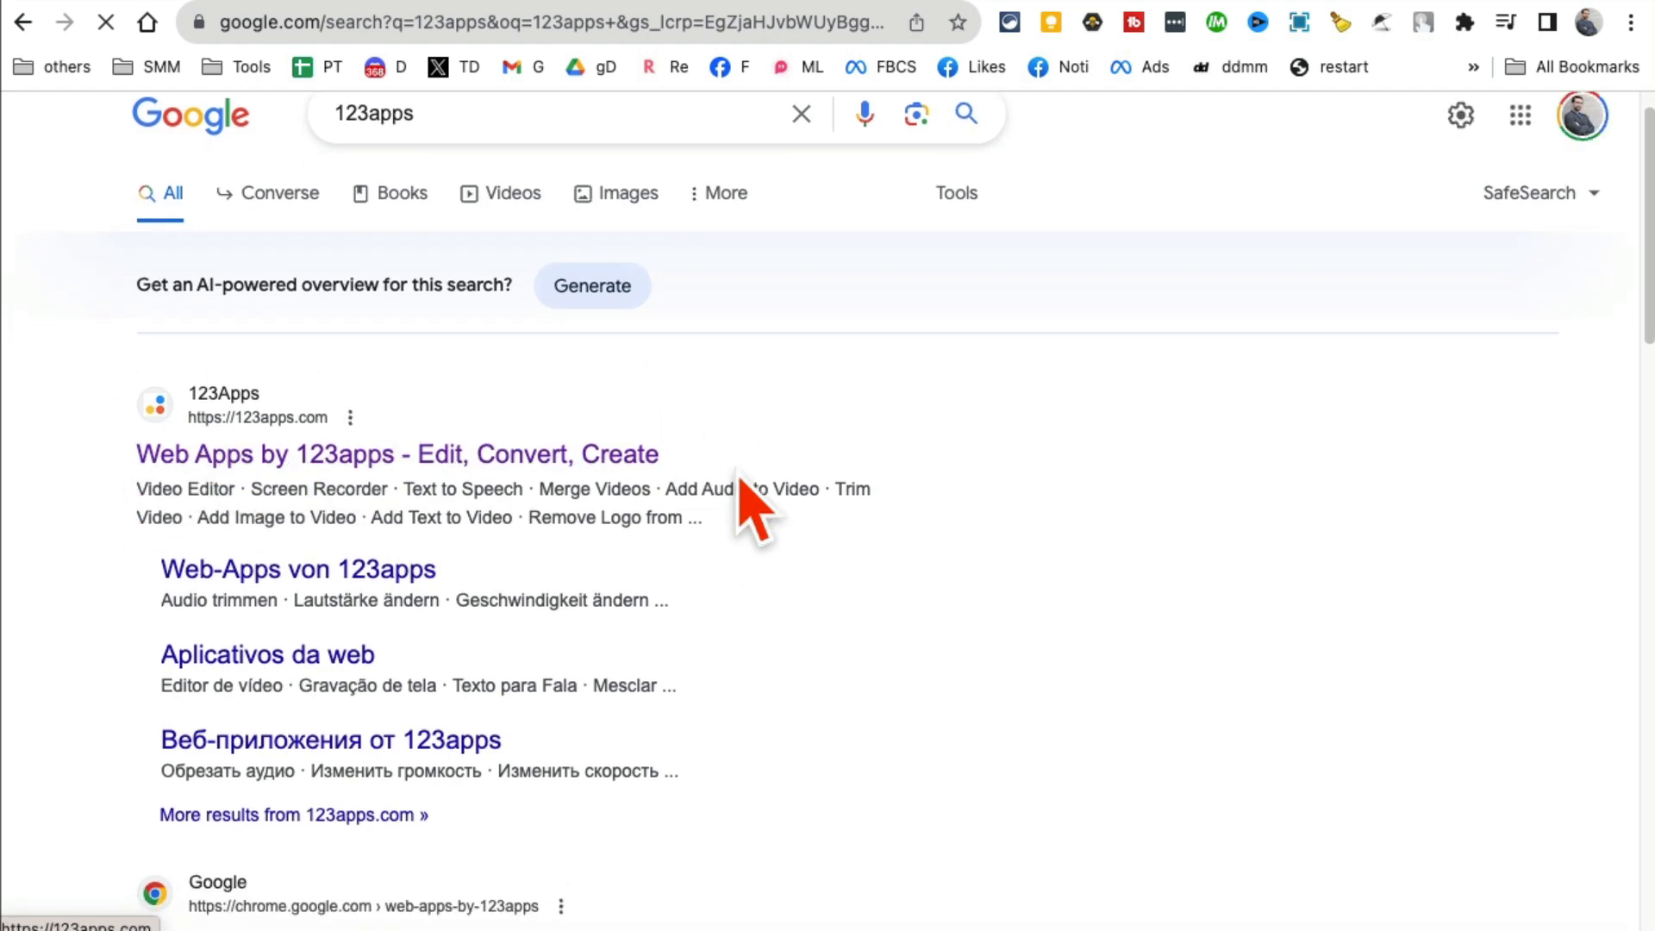
- Land on the 123apps site and browse its Audio Tools, Converters and Video Tools menus
{"action": "left_click", "coordinate": [397, 453]}
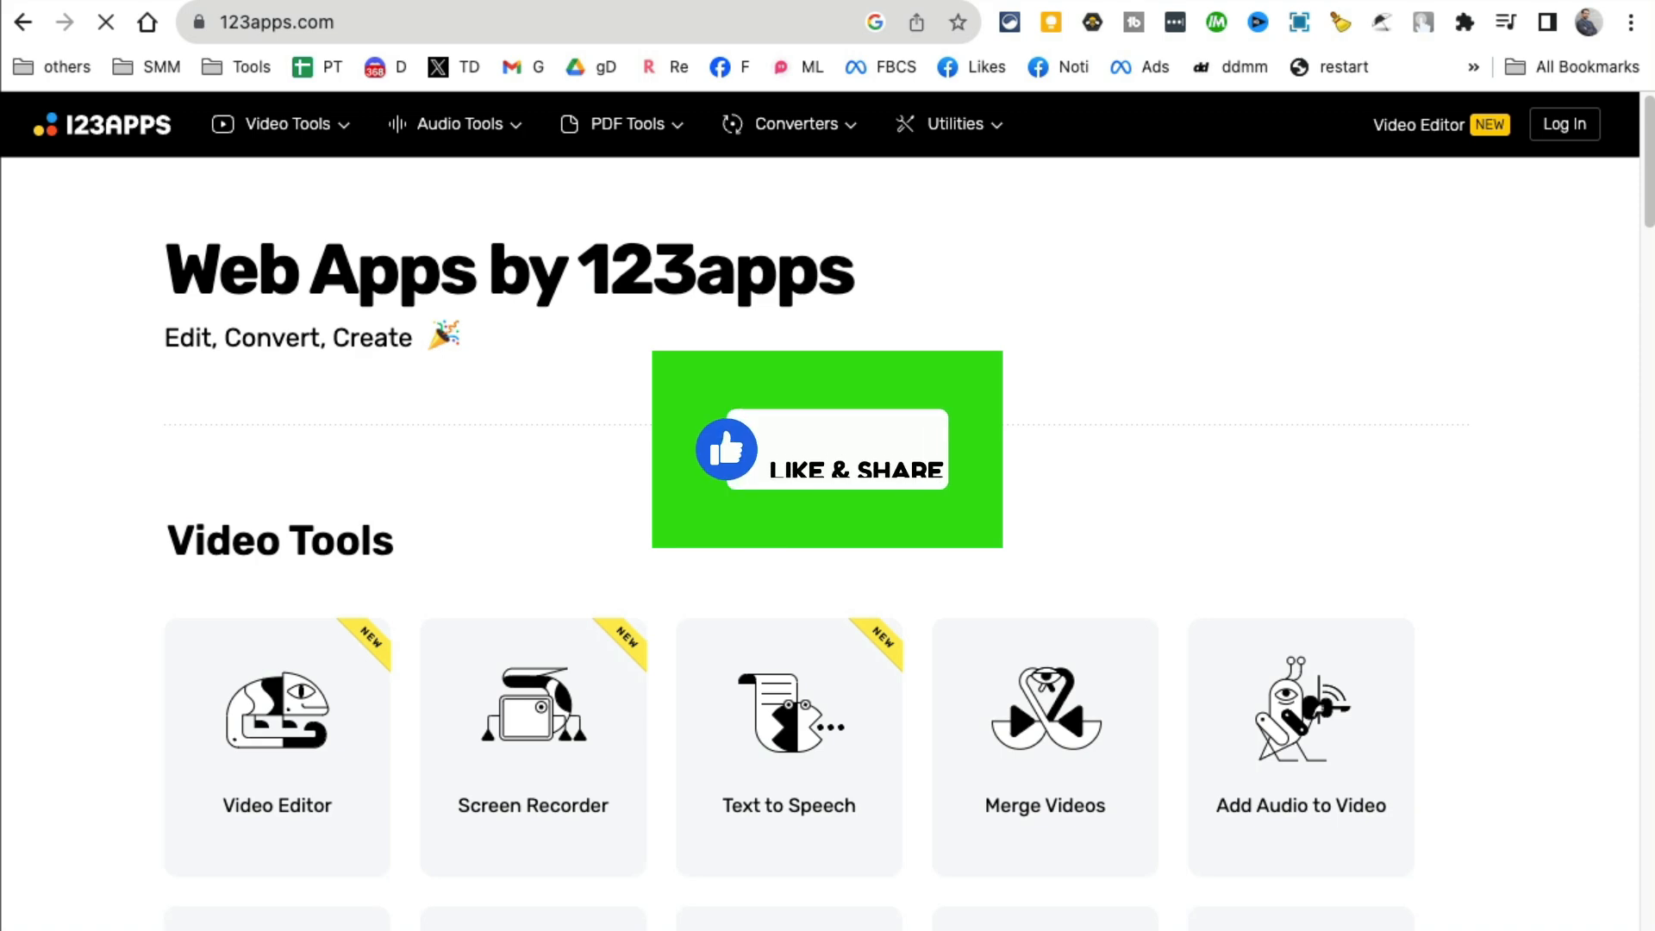
{"action": "mouse_move", "coordinate": [1070, 433]}
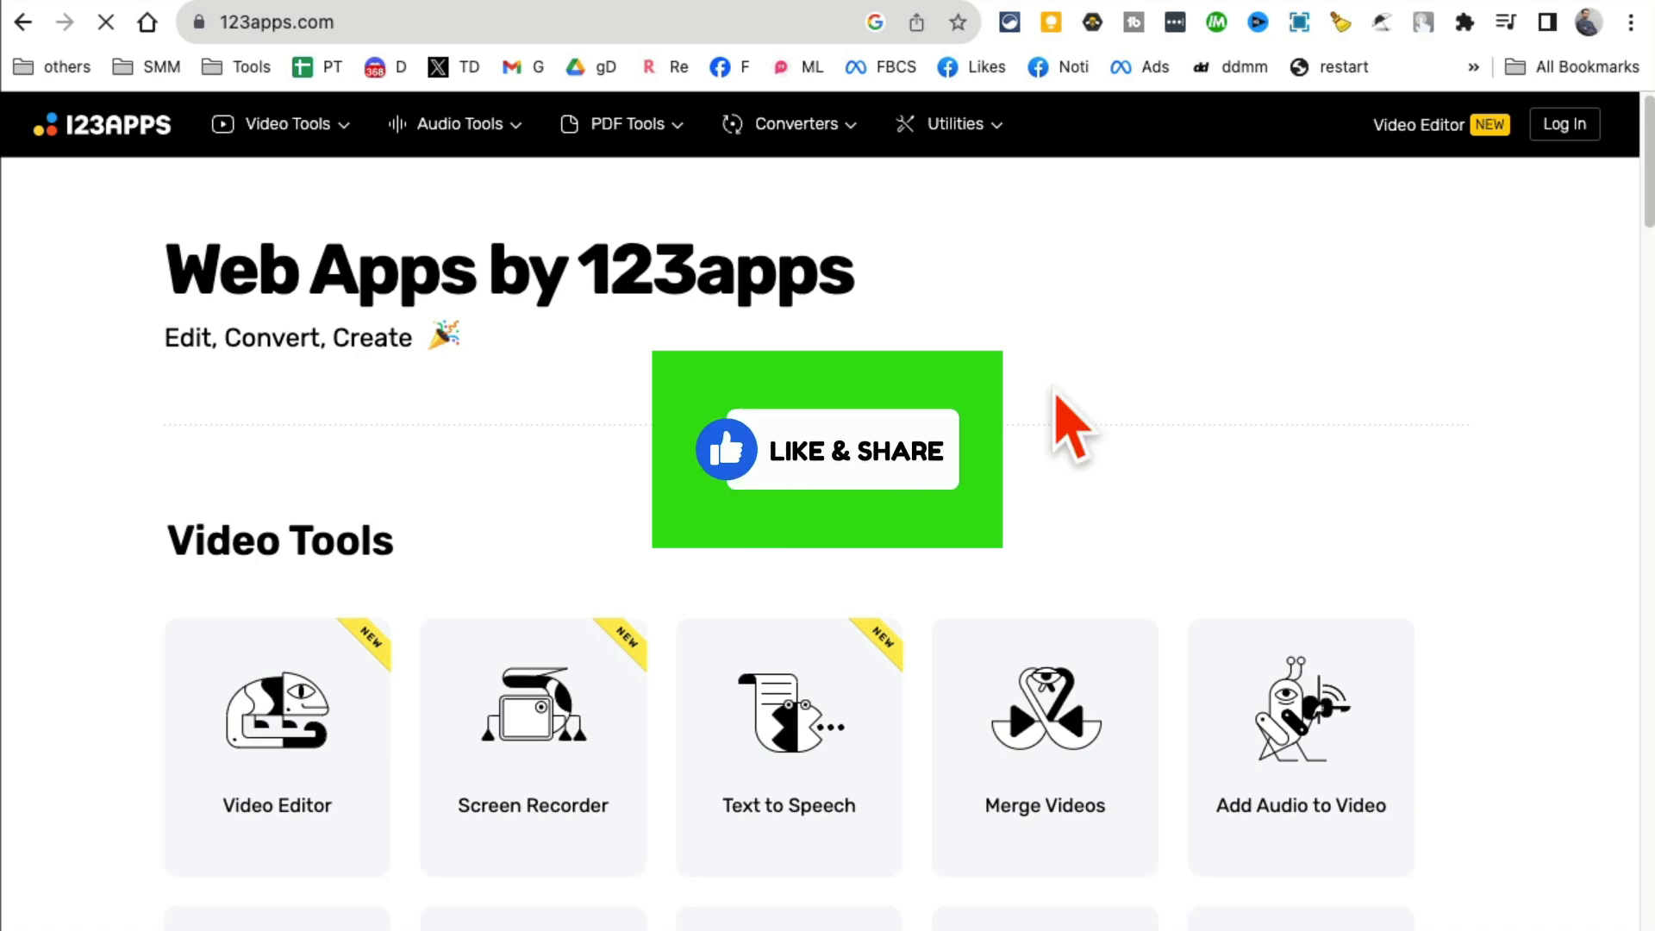
{"action": "left_click", "coordinate": [281, 124]}
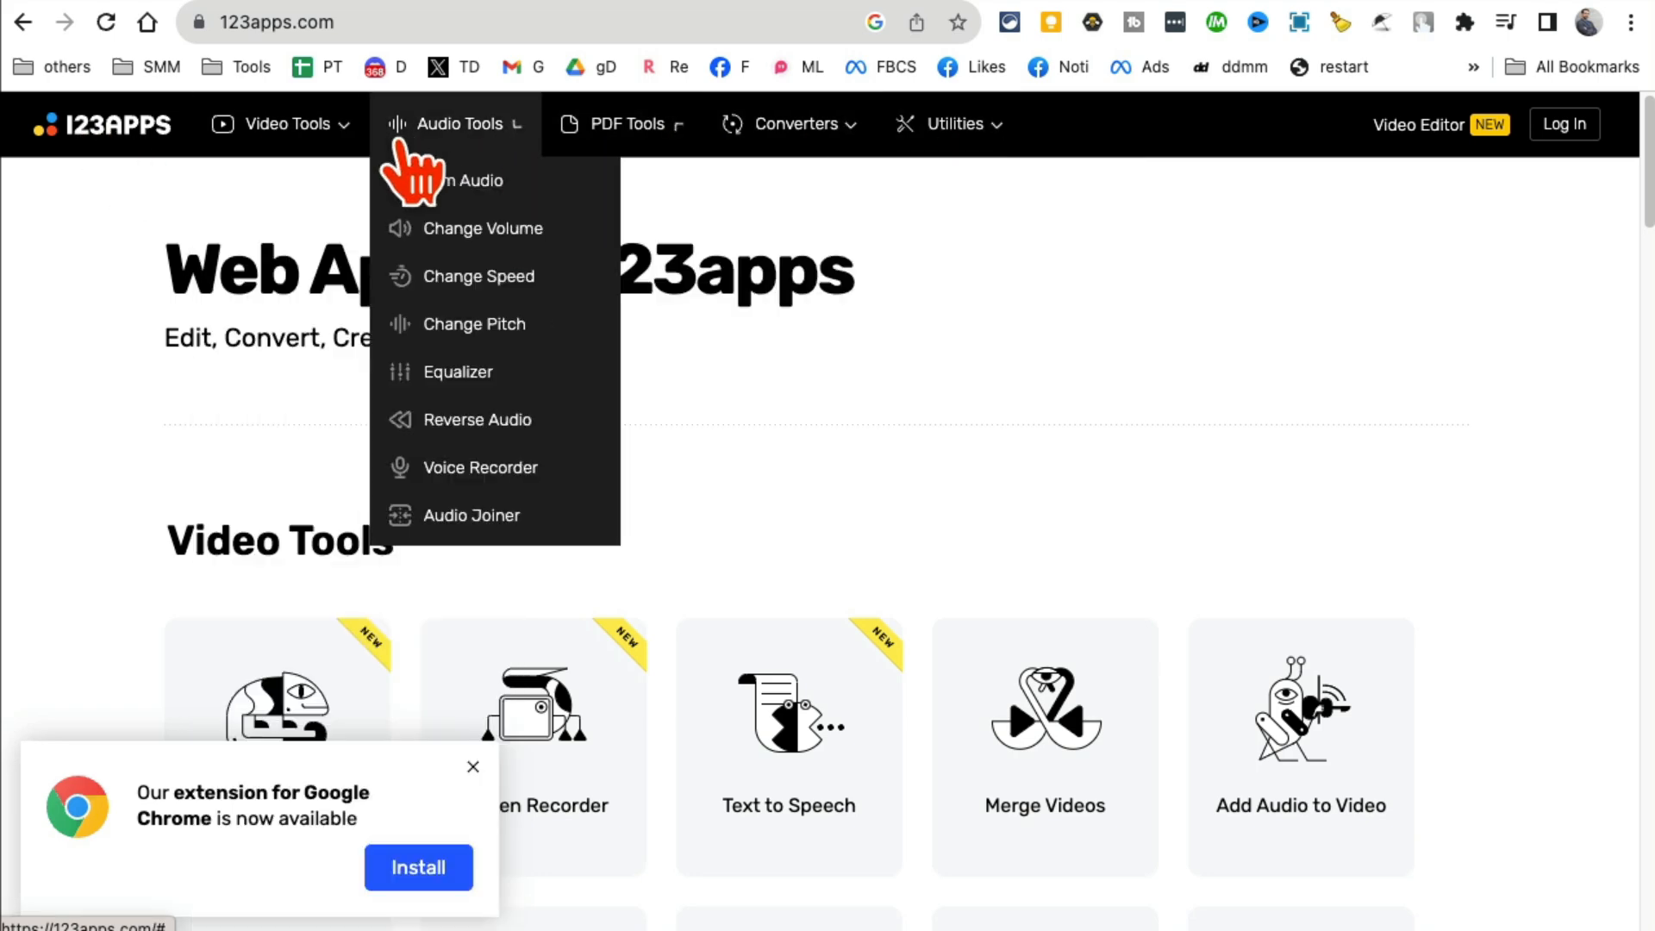
{"action": "left_click", "coordinate": [796, 124]}
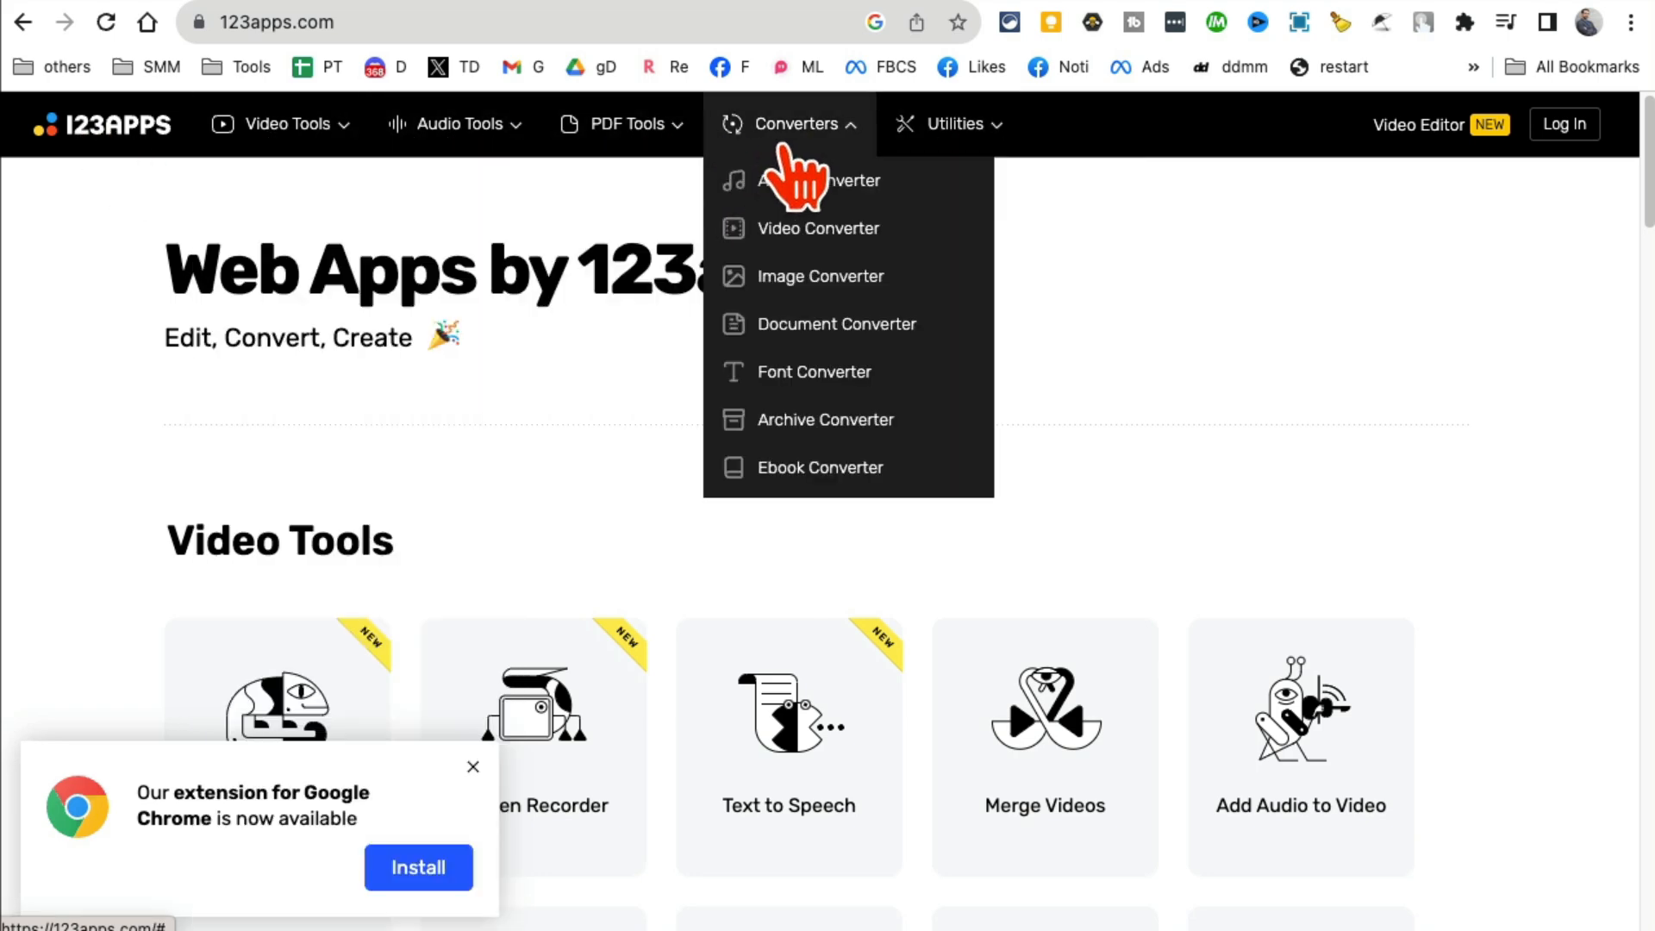
{"action": "left_click", "coordinate": [279, 124]}
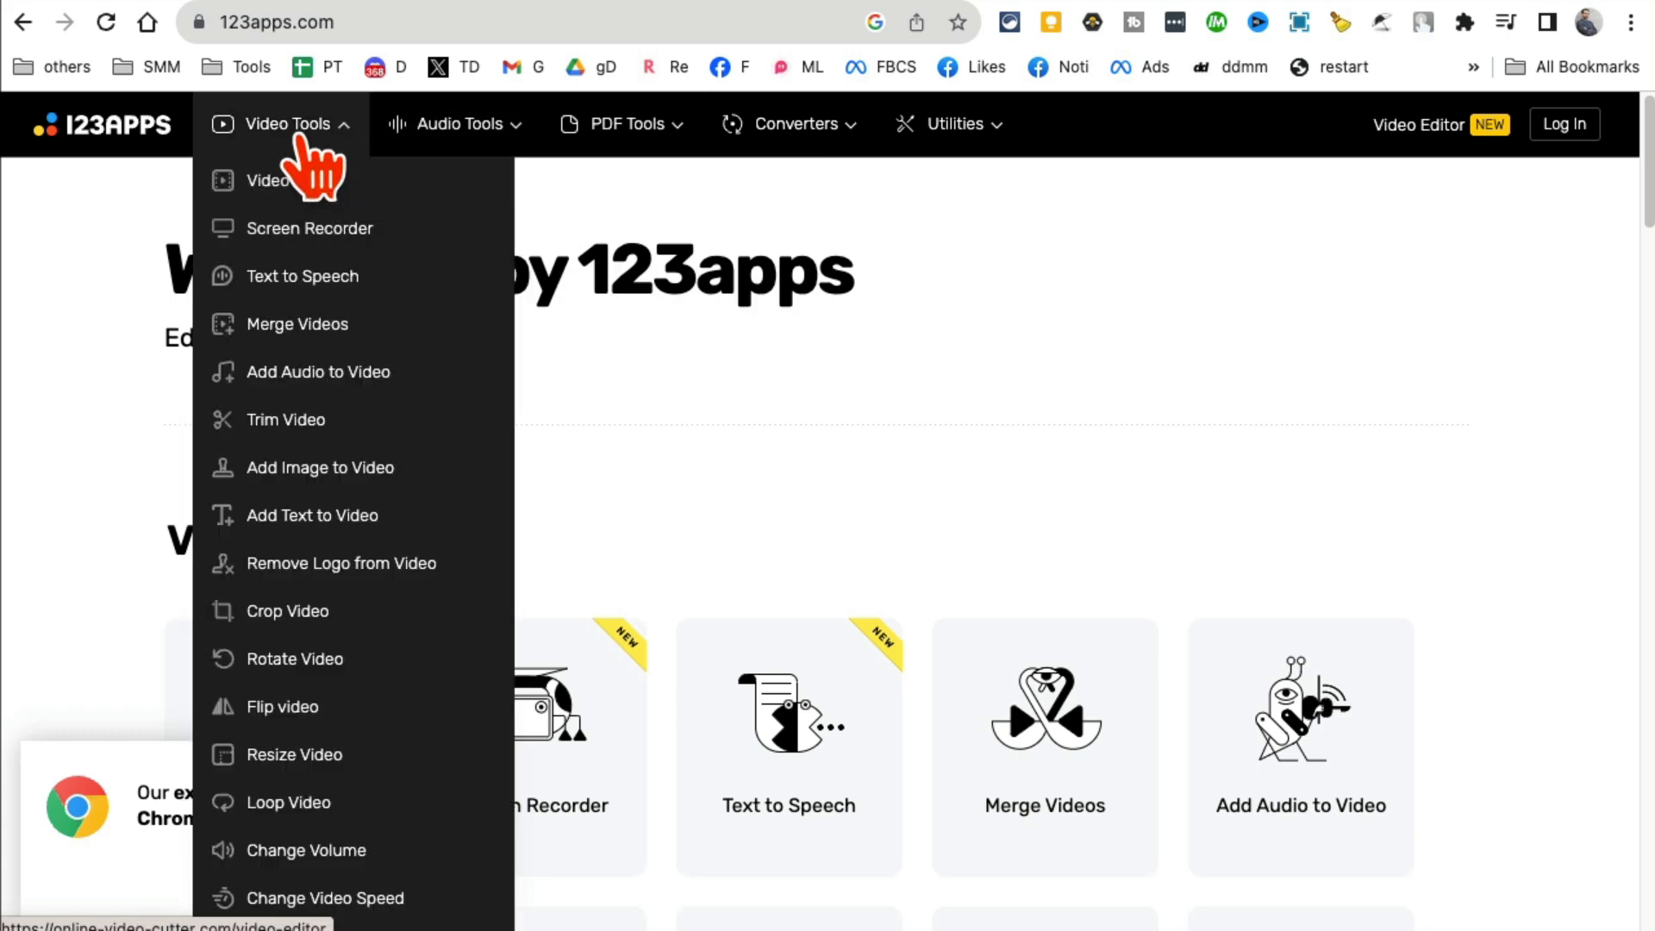
{"action": "mouse_move", "coordinate": [339, 562]}
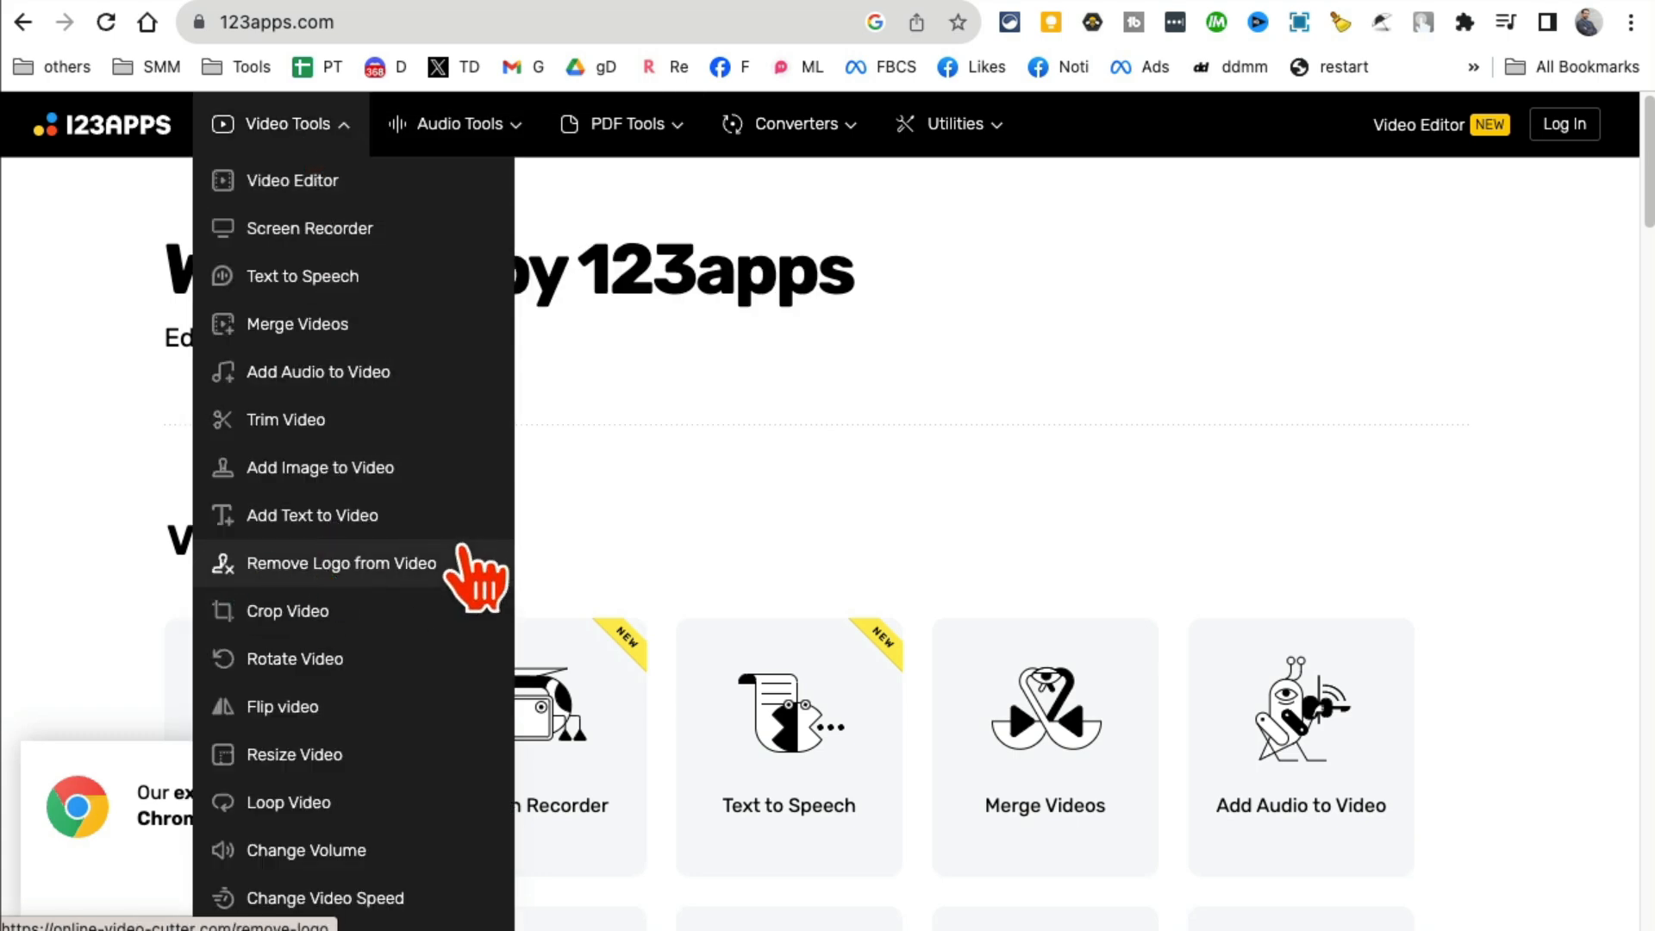
{"action": "left_click", "coordinate": [280, 125]}
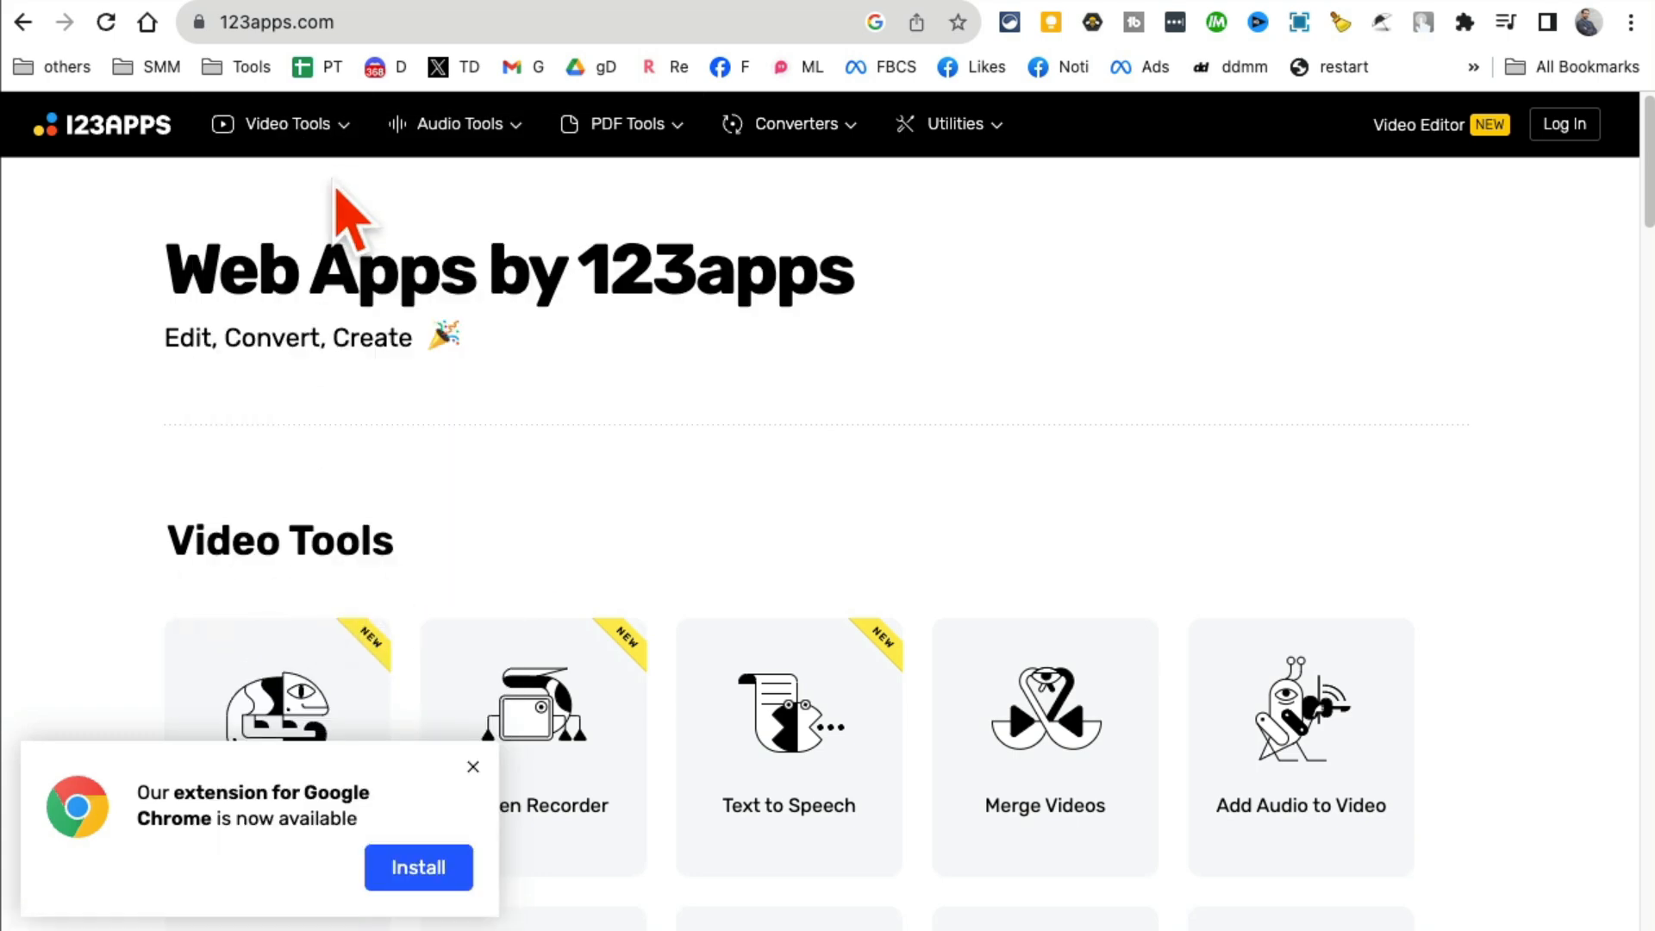
- Reach the Remove Logo from Video tool, dismiss the ad and begin selecting a video to upload
{"action": "left_click", "coordinate": [283, 124]}
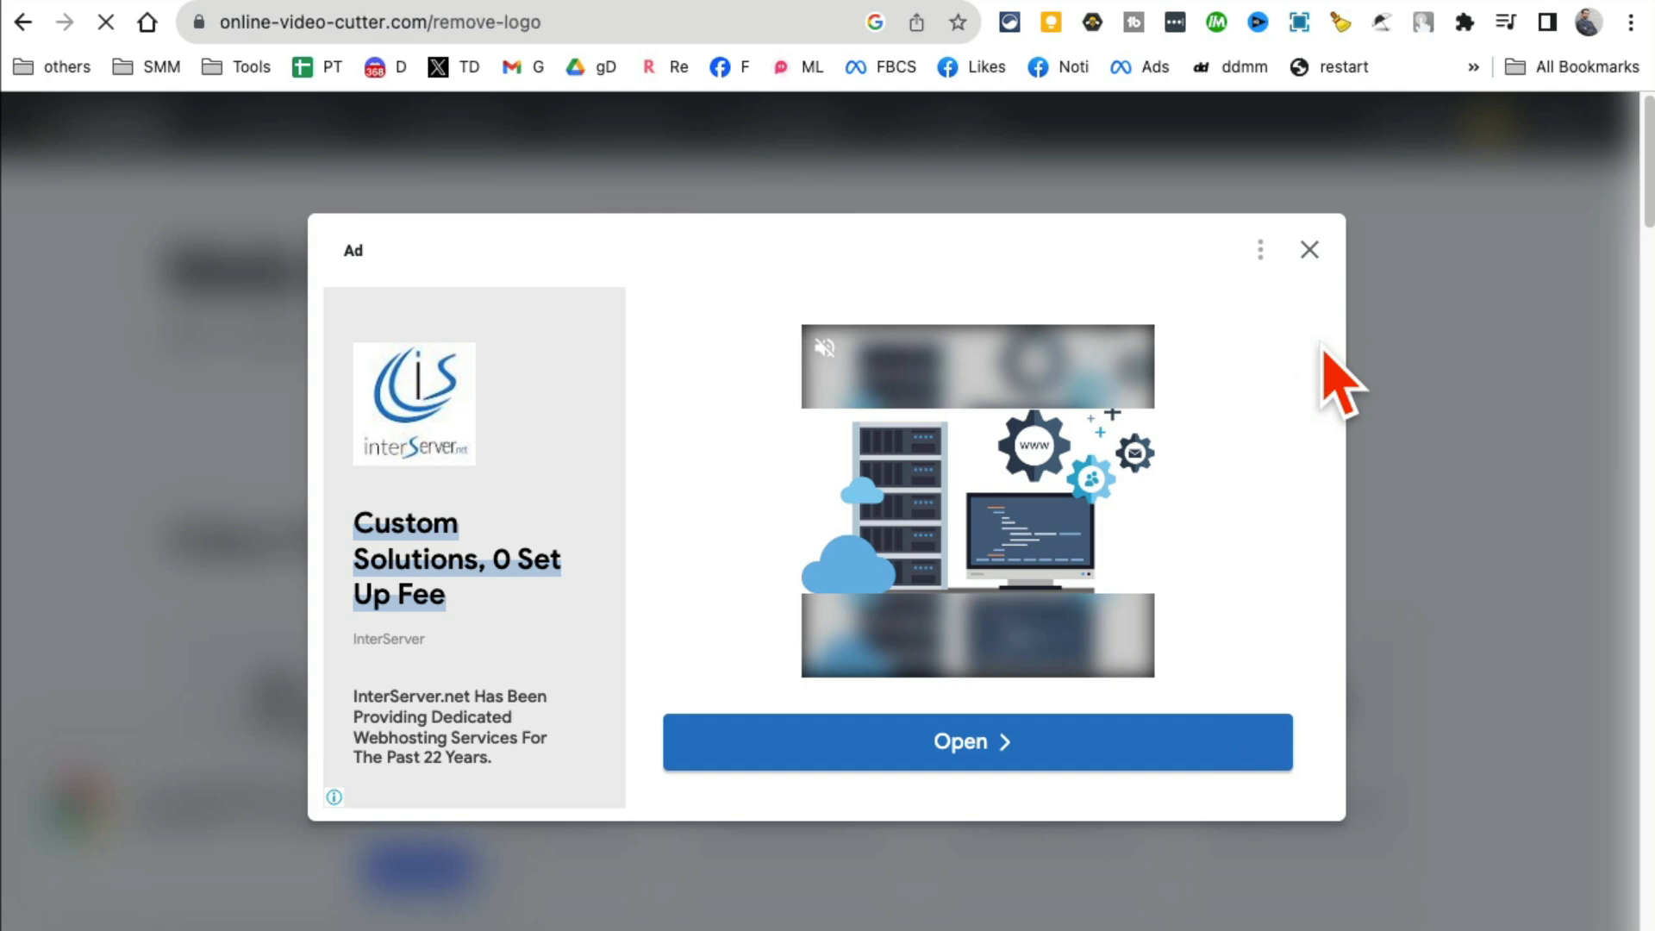
{"action": "left_click", "coordinate": [1308, 250]}
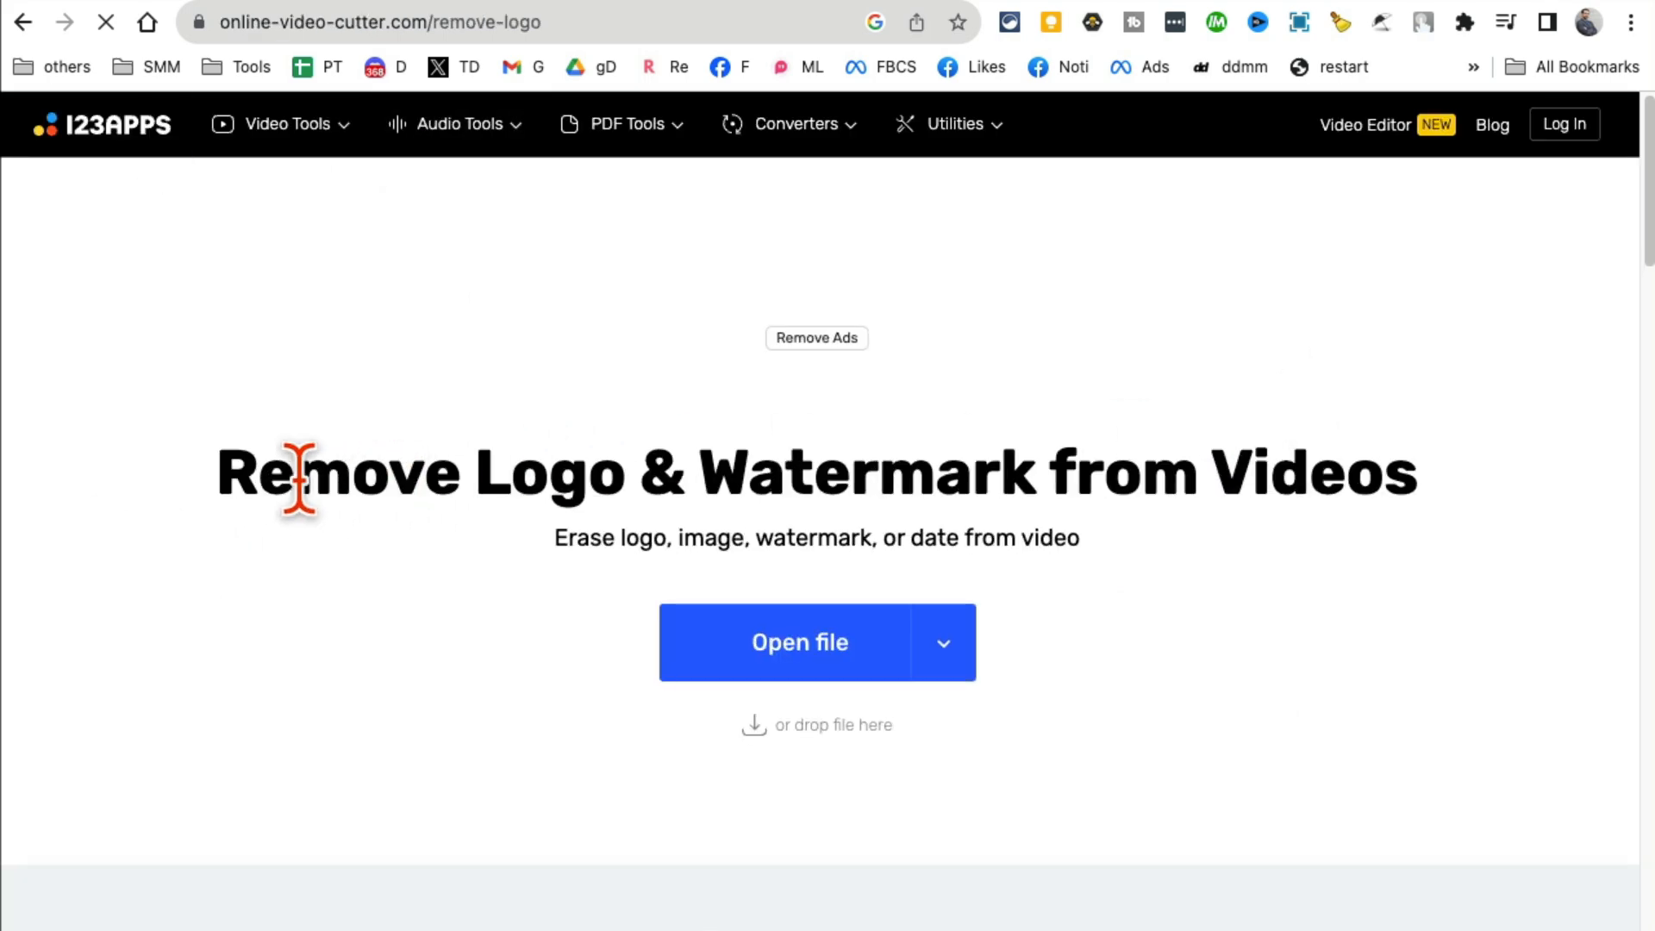
{"action": "left_click_drag", "start_coordinate": [222, 472], "coordinate": [717, 497]}
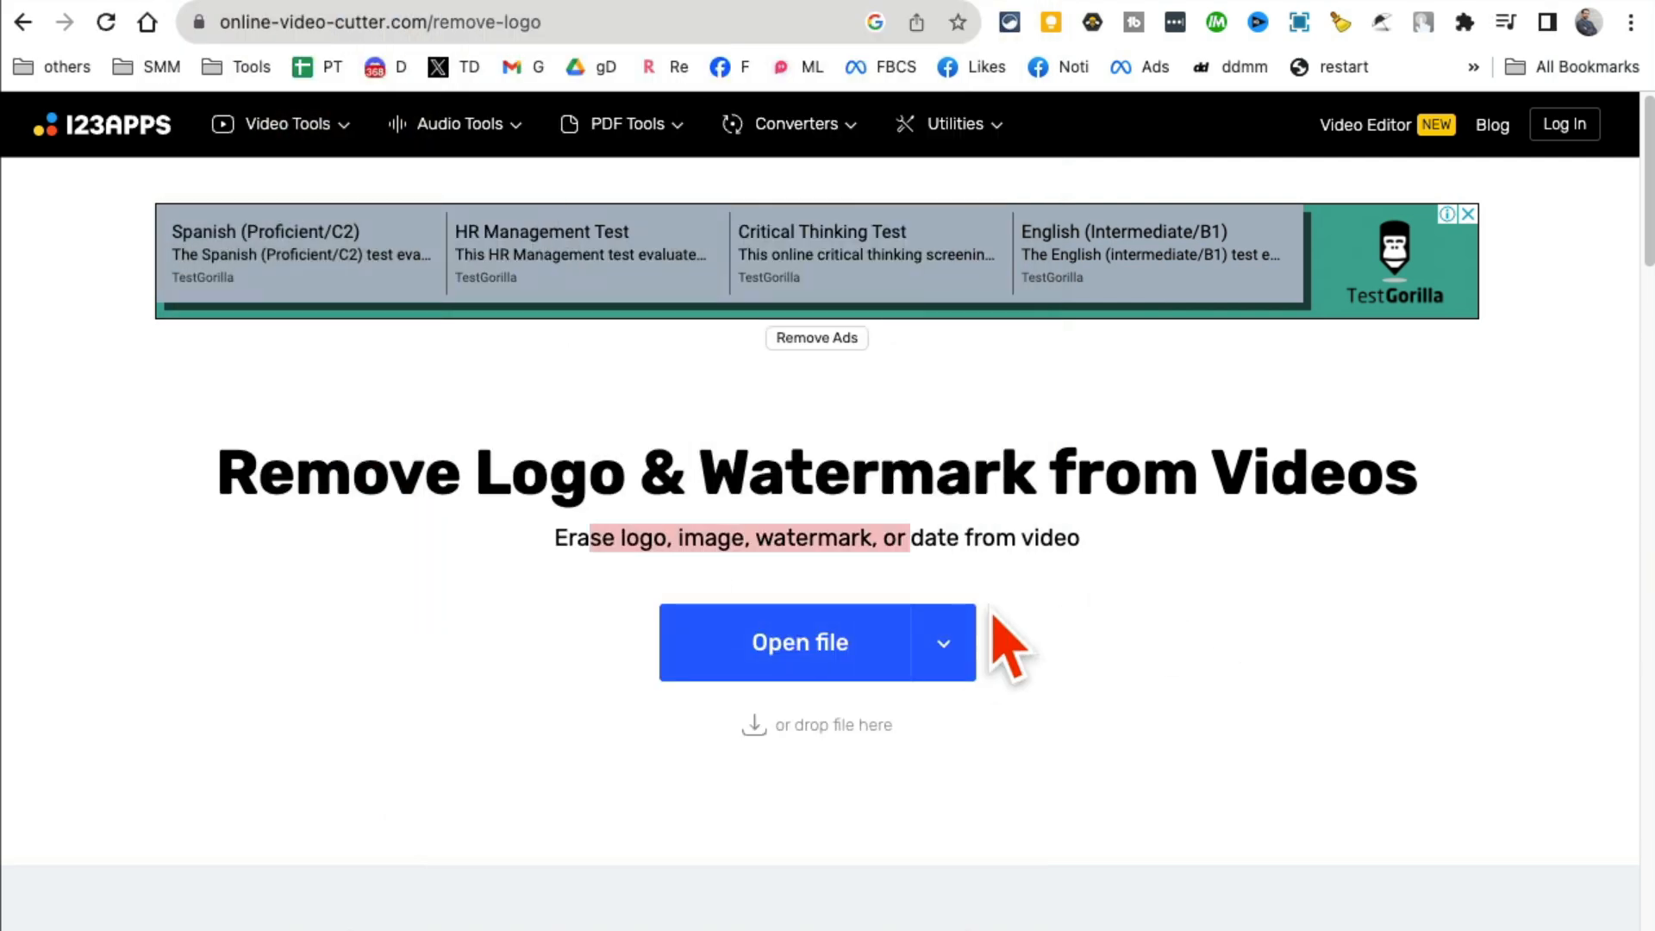
{"action": "left_click", "coordinate": [798, 641]}
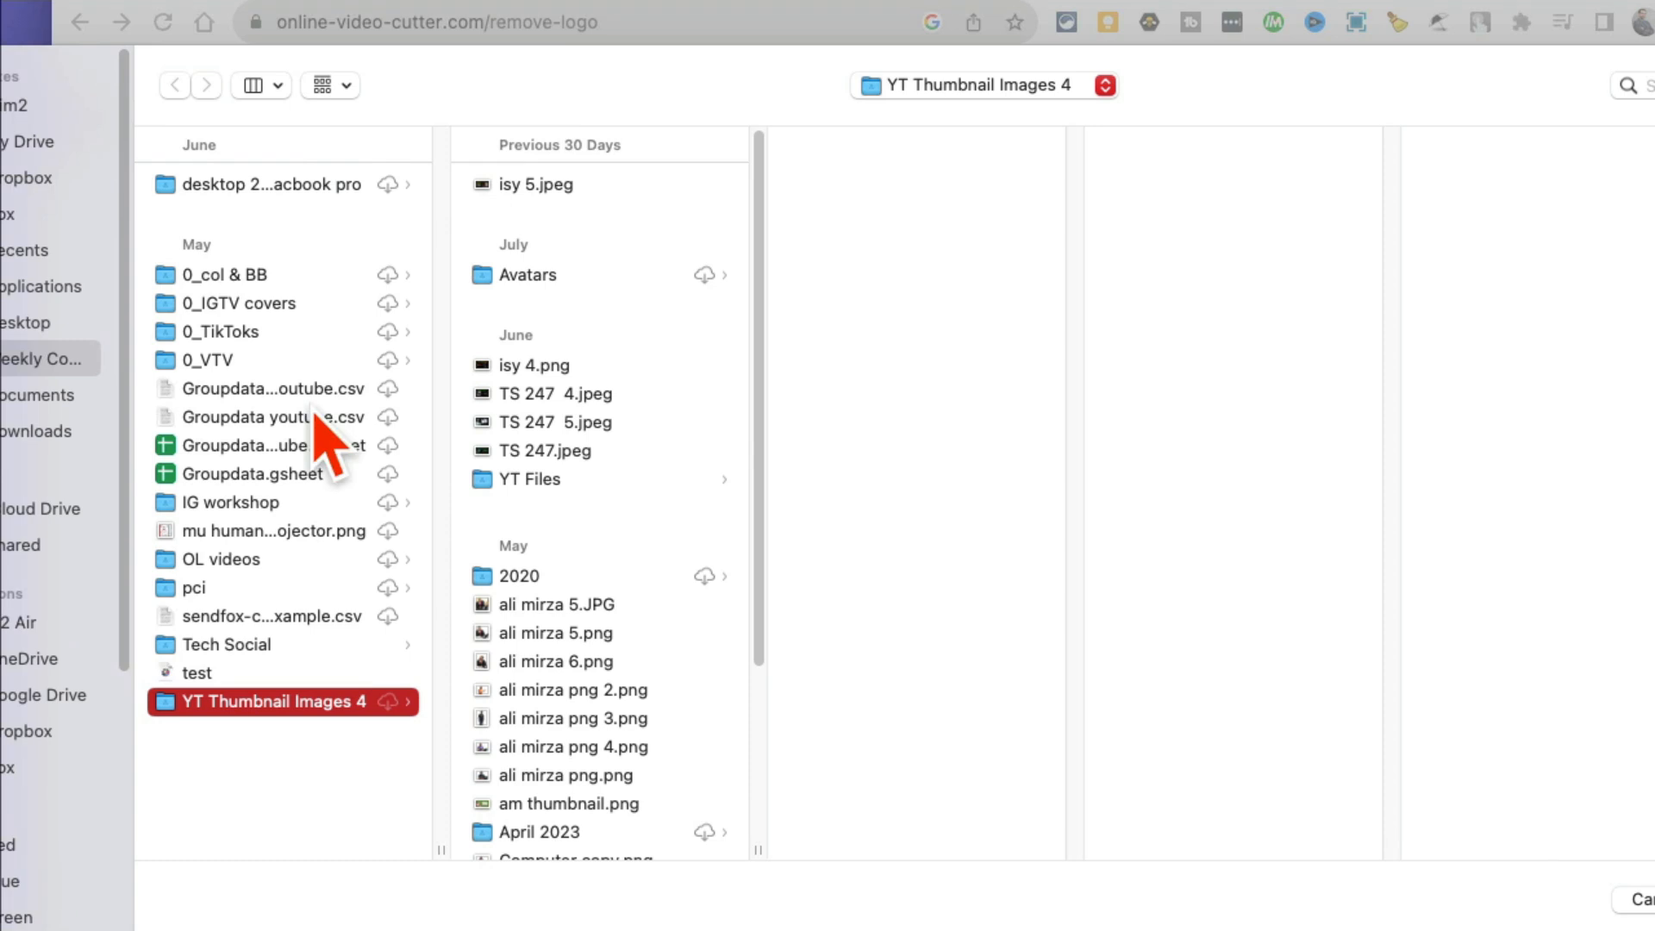
- Load AI ali_demo_5s.mp4 from the Downloads folder into the logo remover
{"action": "left_click", "coordinate": [35, 431]}
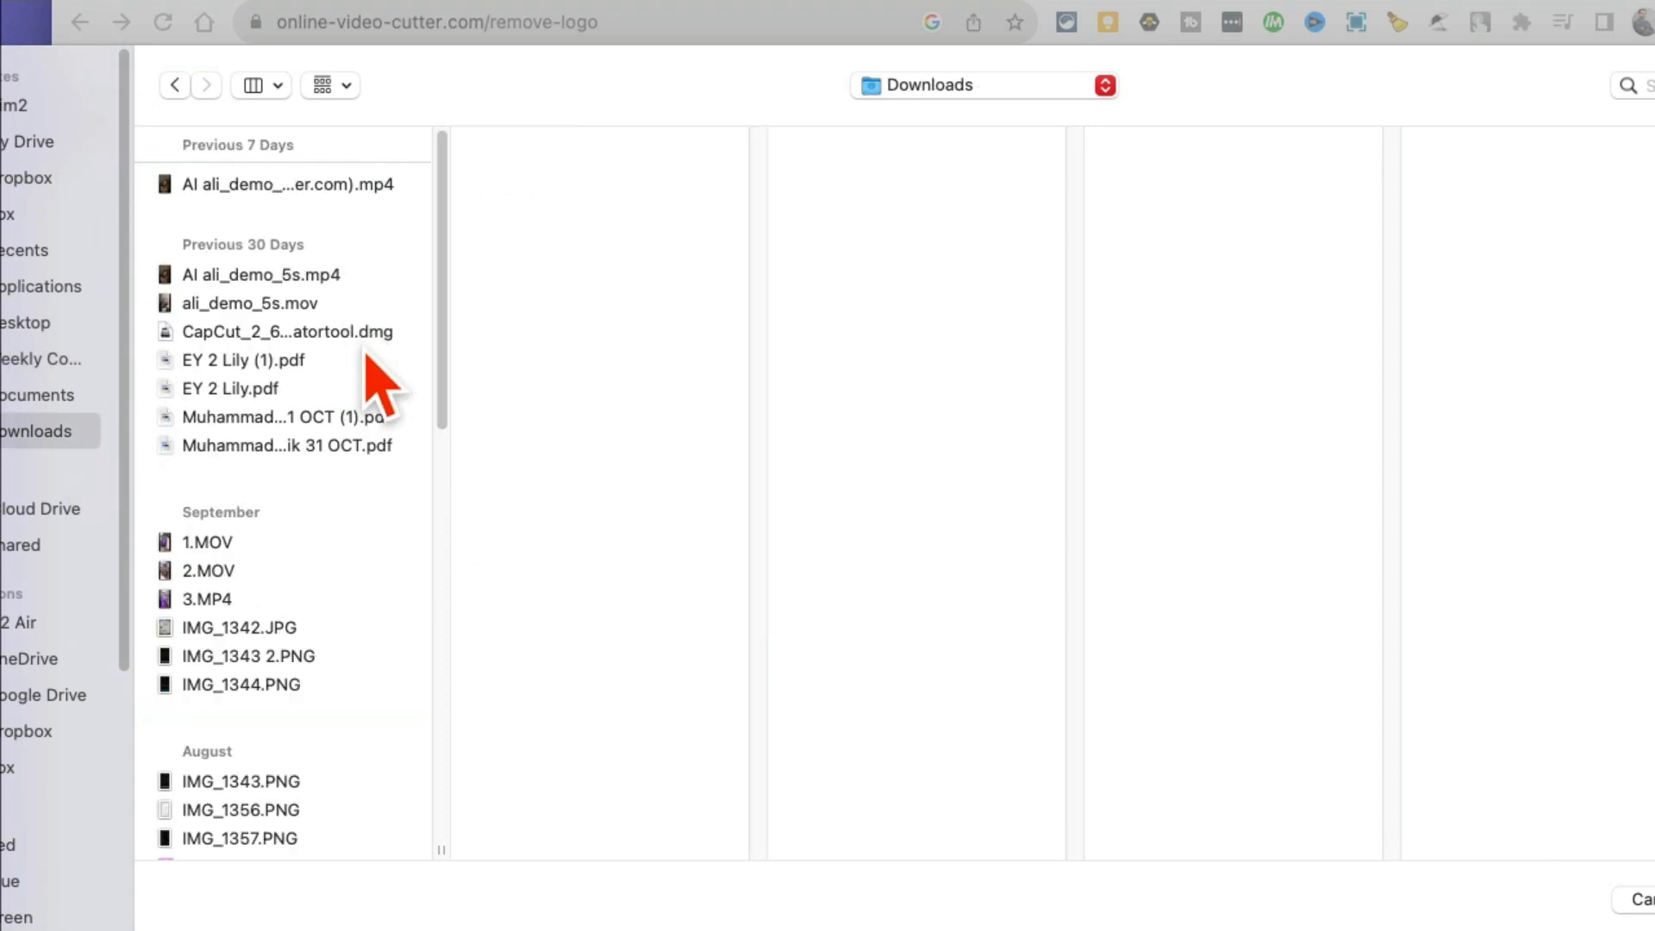
{"action": "left_click", "coordinate": [262, 274]}
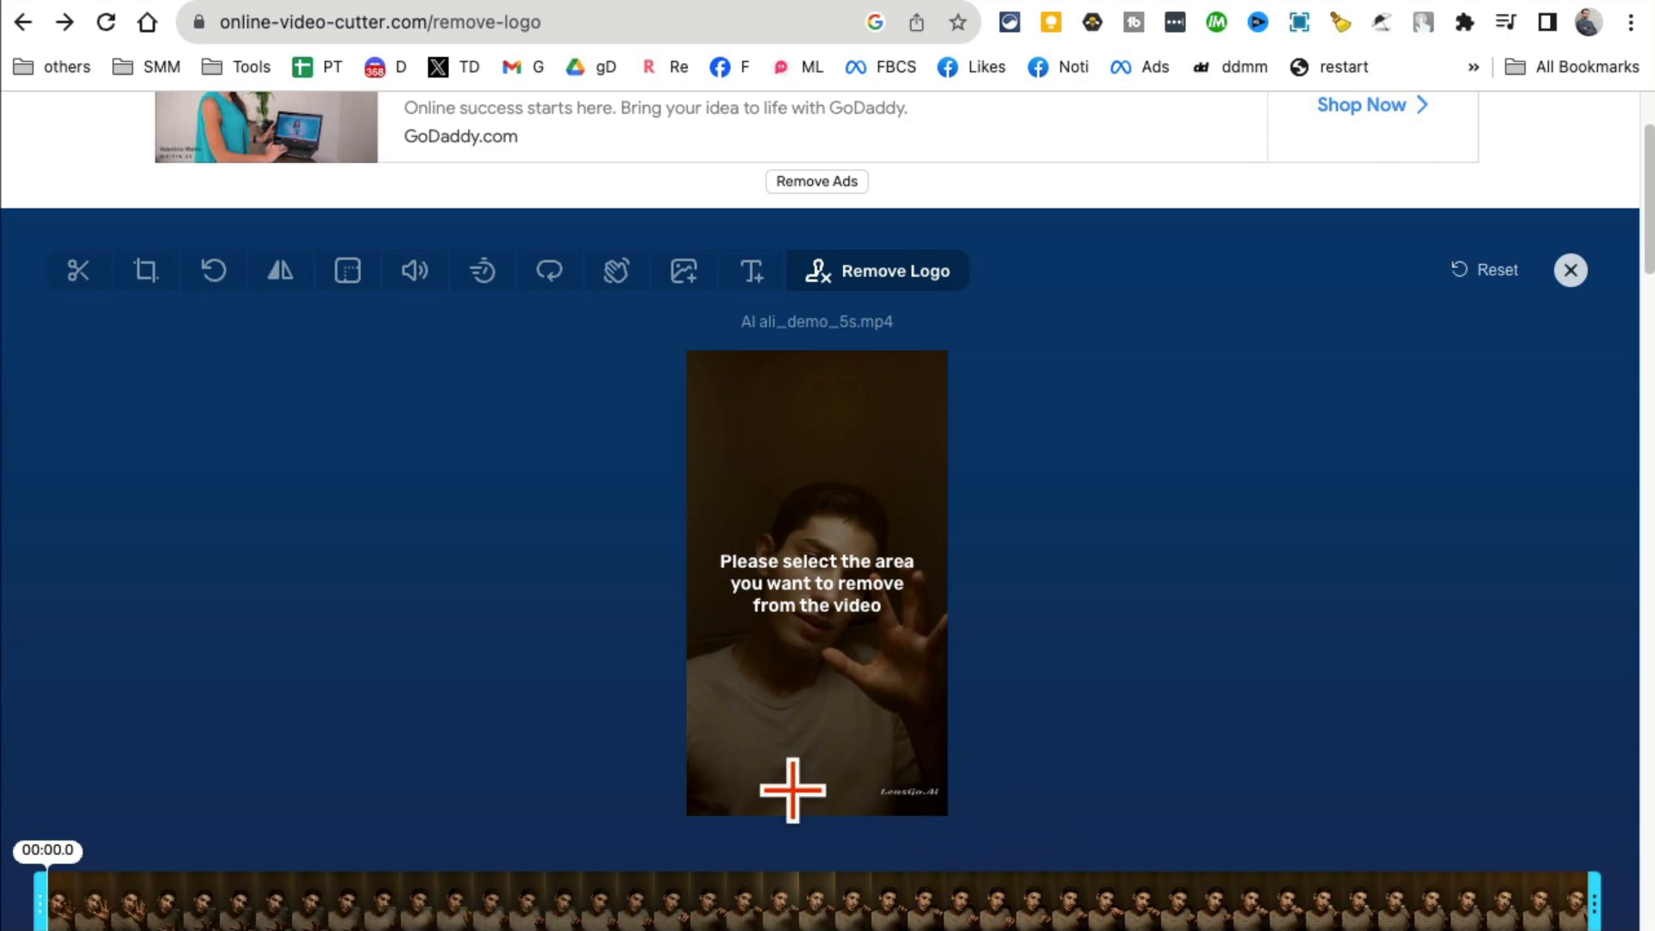
- Select the bottom watermark area, process the video and download the resulting 537 KB MP4
{"action": "left_click_drag", "start_coordinate": [791, 789], "coordinate": [866, 771]}
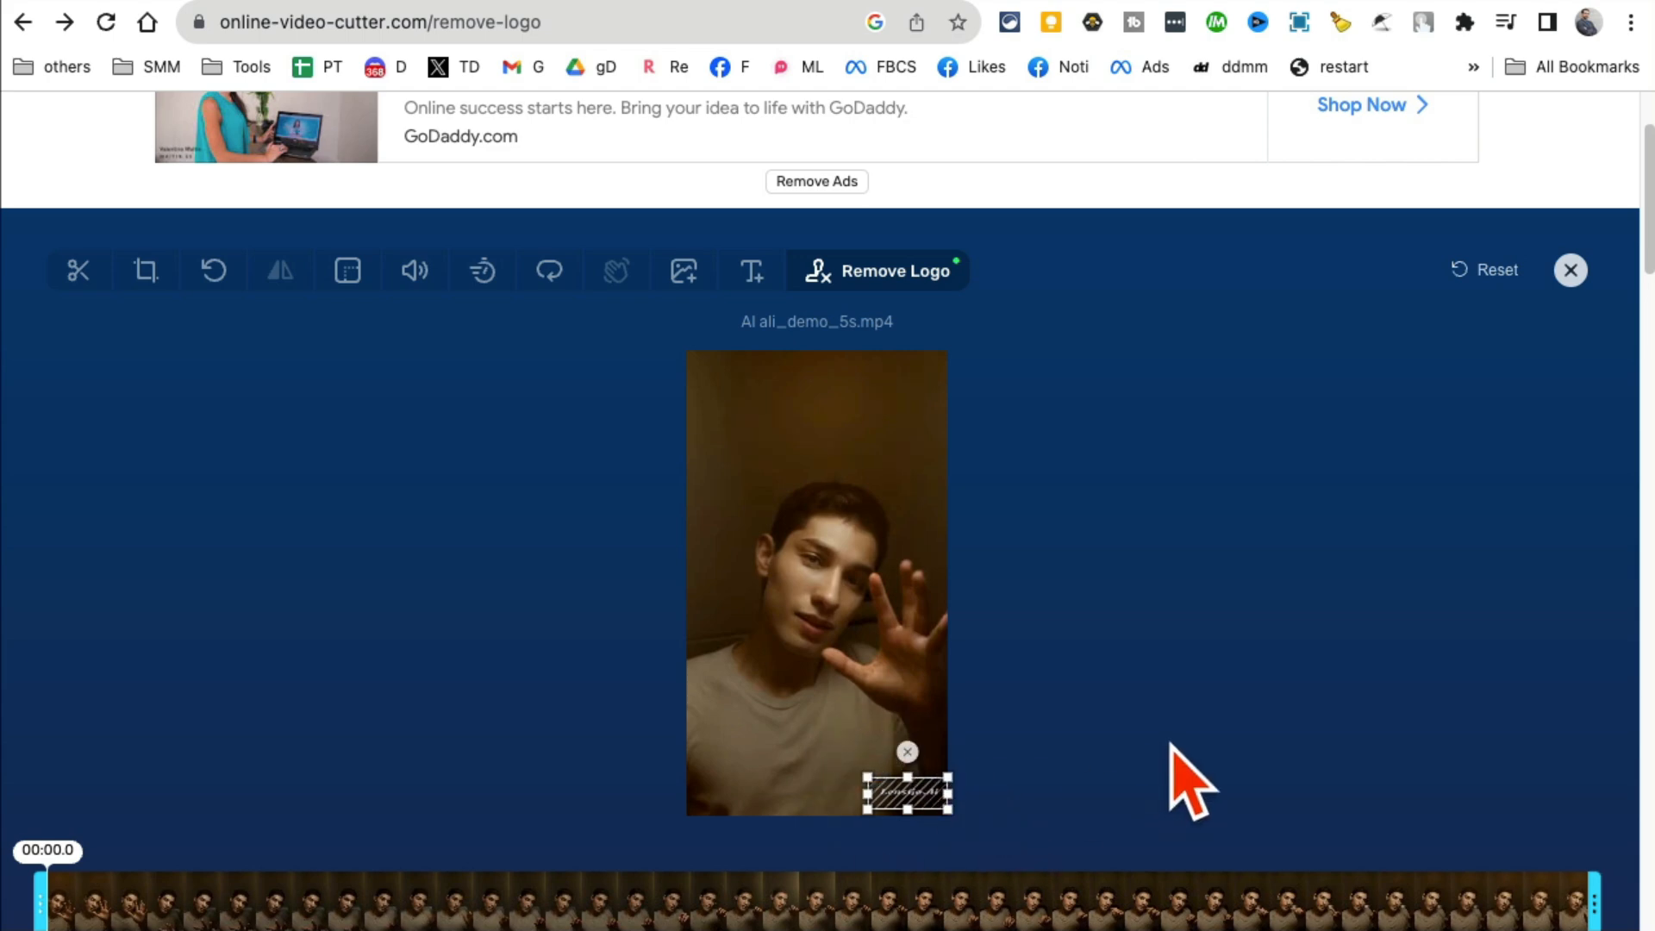
{"action": "scroll", "scroll_direction": "down", "scroll_amount": 3}
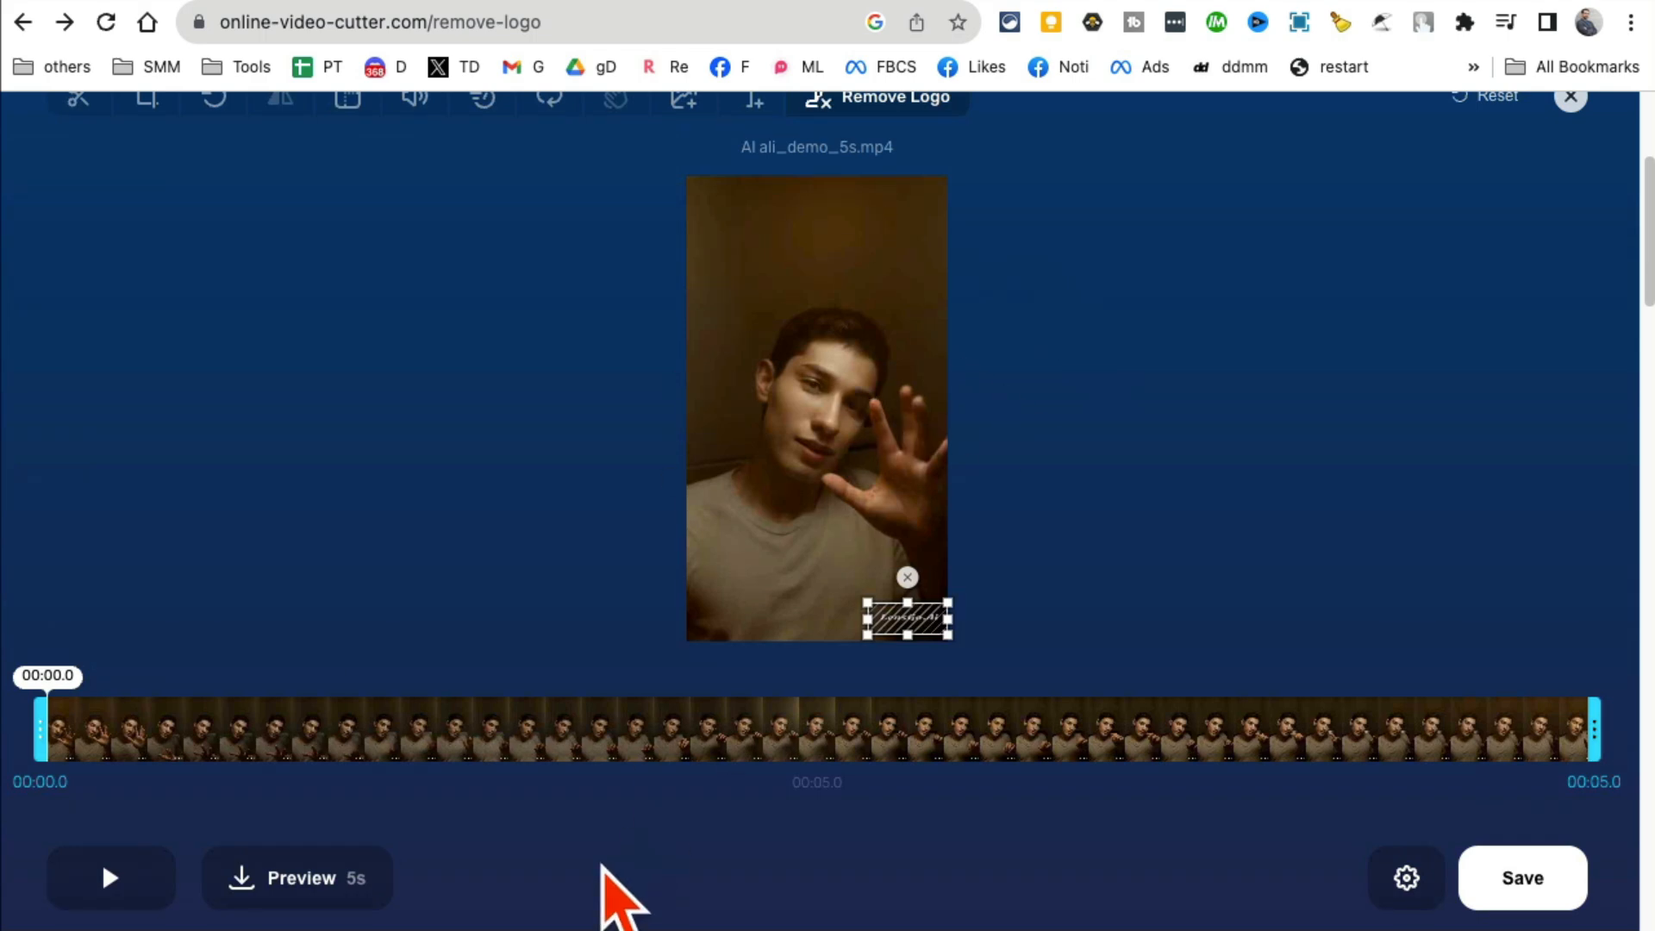
{"action": "scroll", "scroll_direction": "down", "scroll_amount": 3}
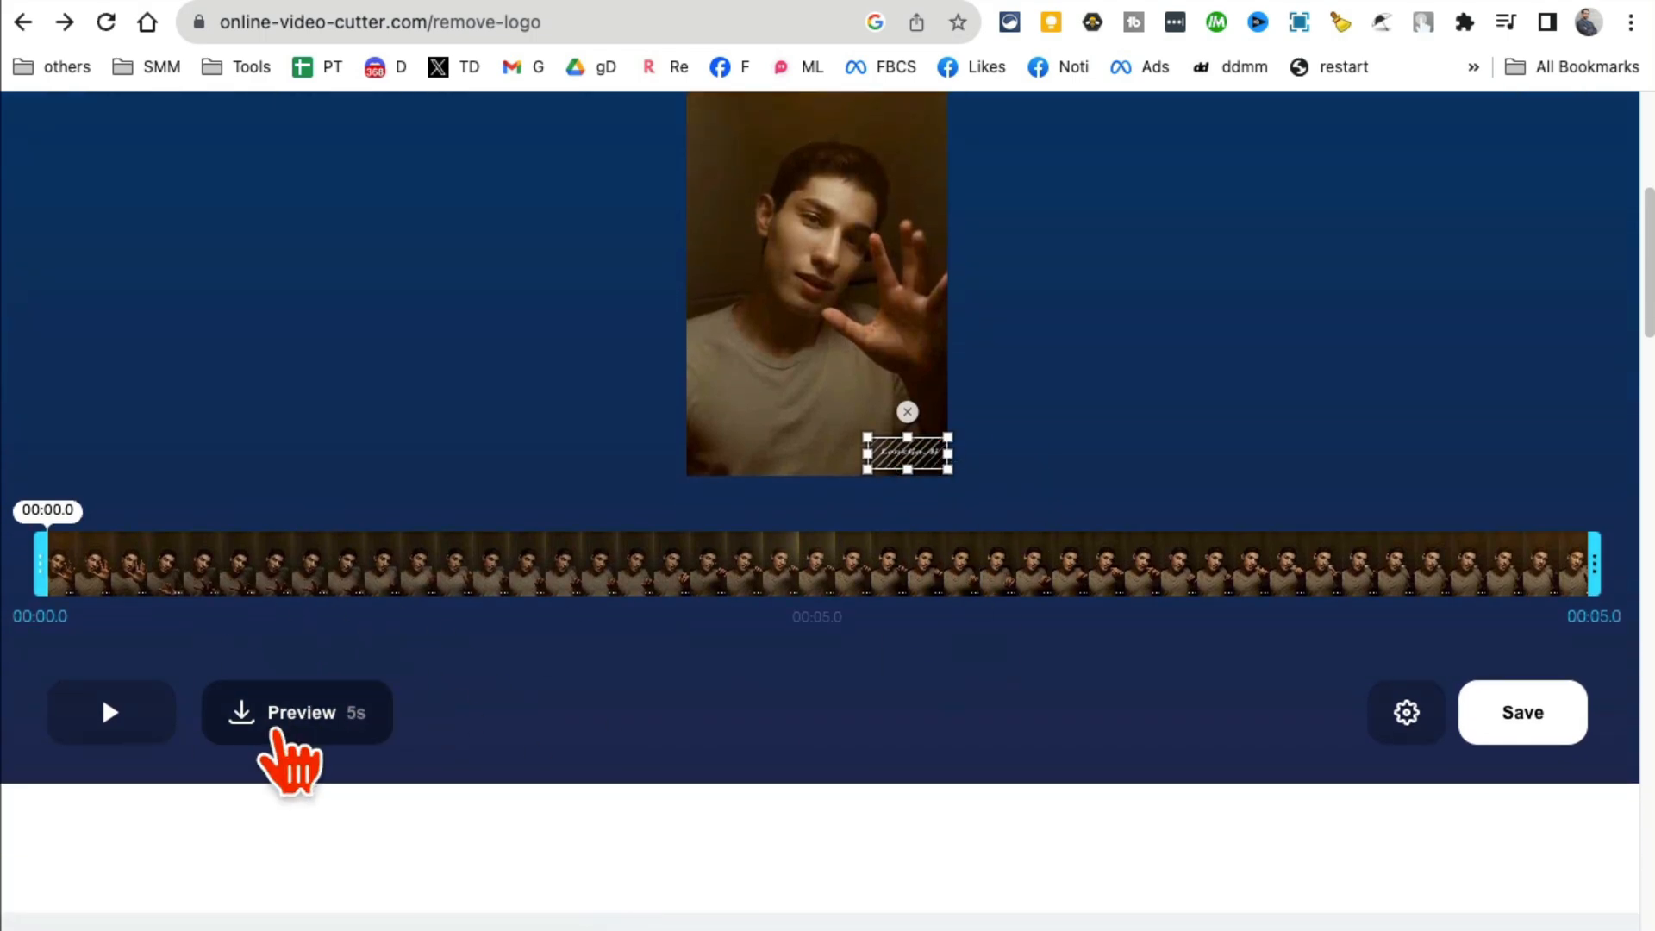
{"action": "mouse_move", "coordinate": [1582, 749]}
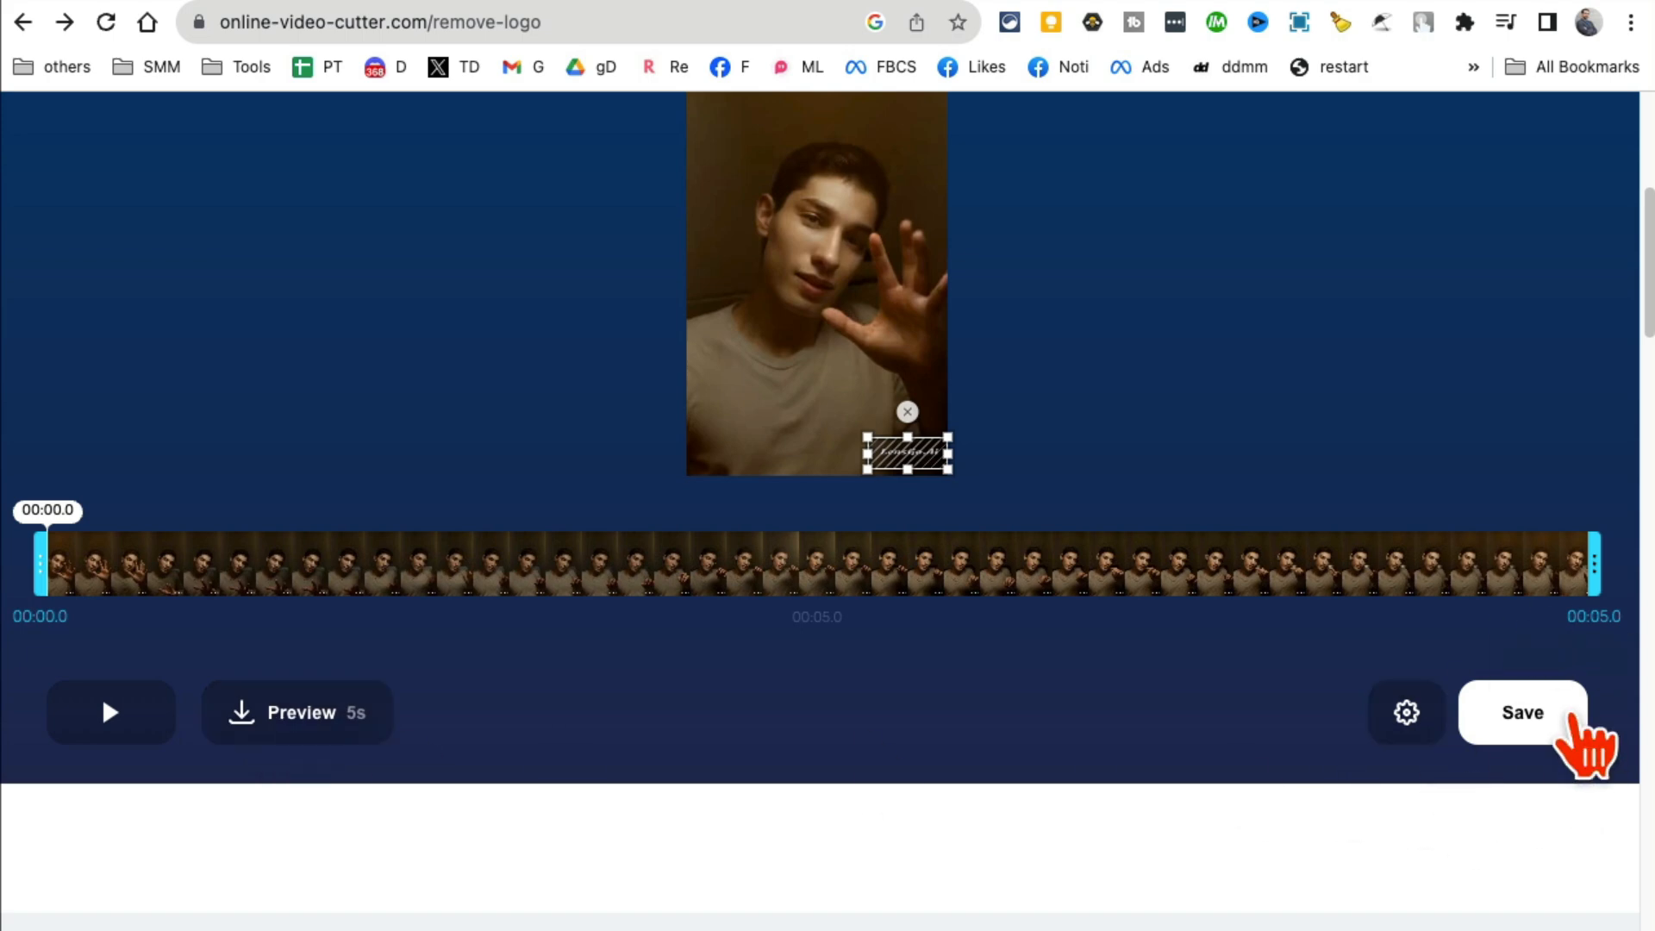
{"action": "left_click", "coordinate": [1522, 712]}
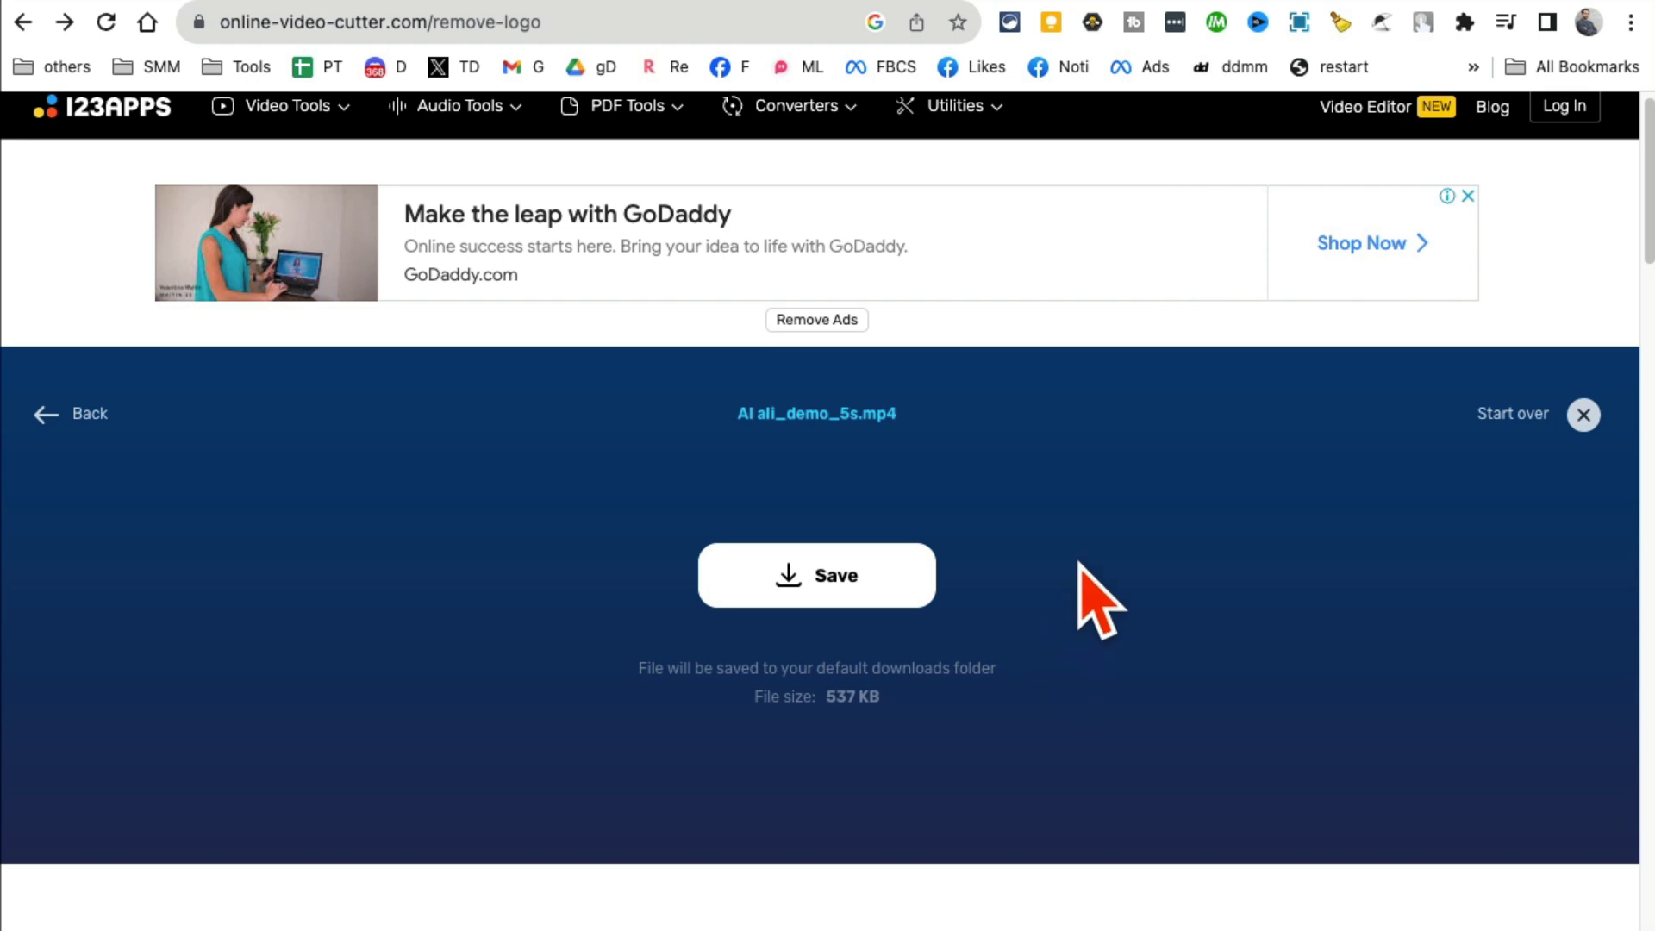
{"action": "left_click", "coordinate": [815, 576]}
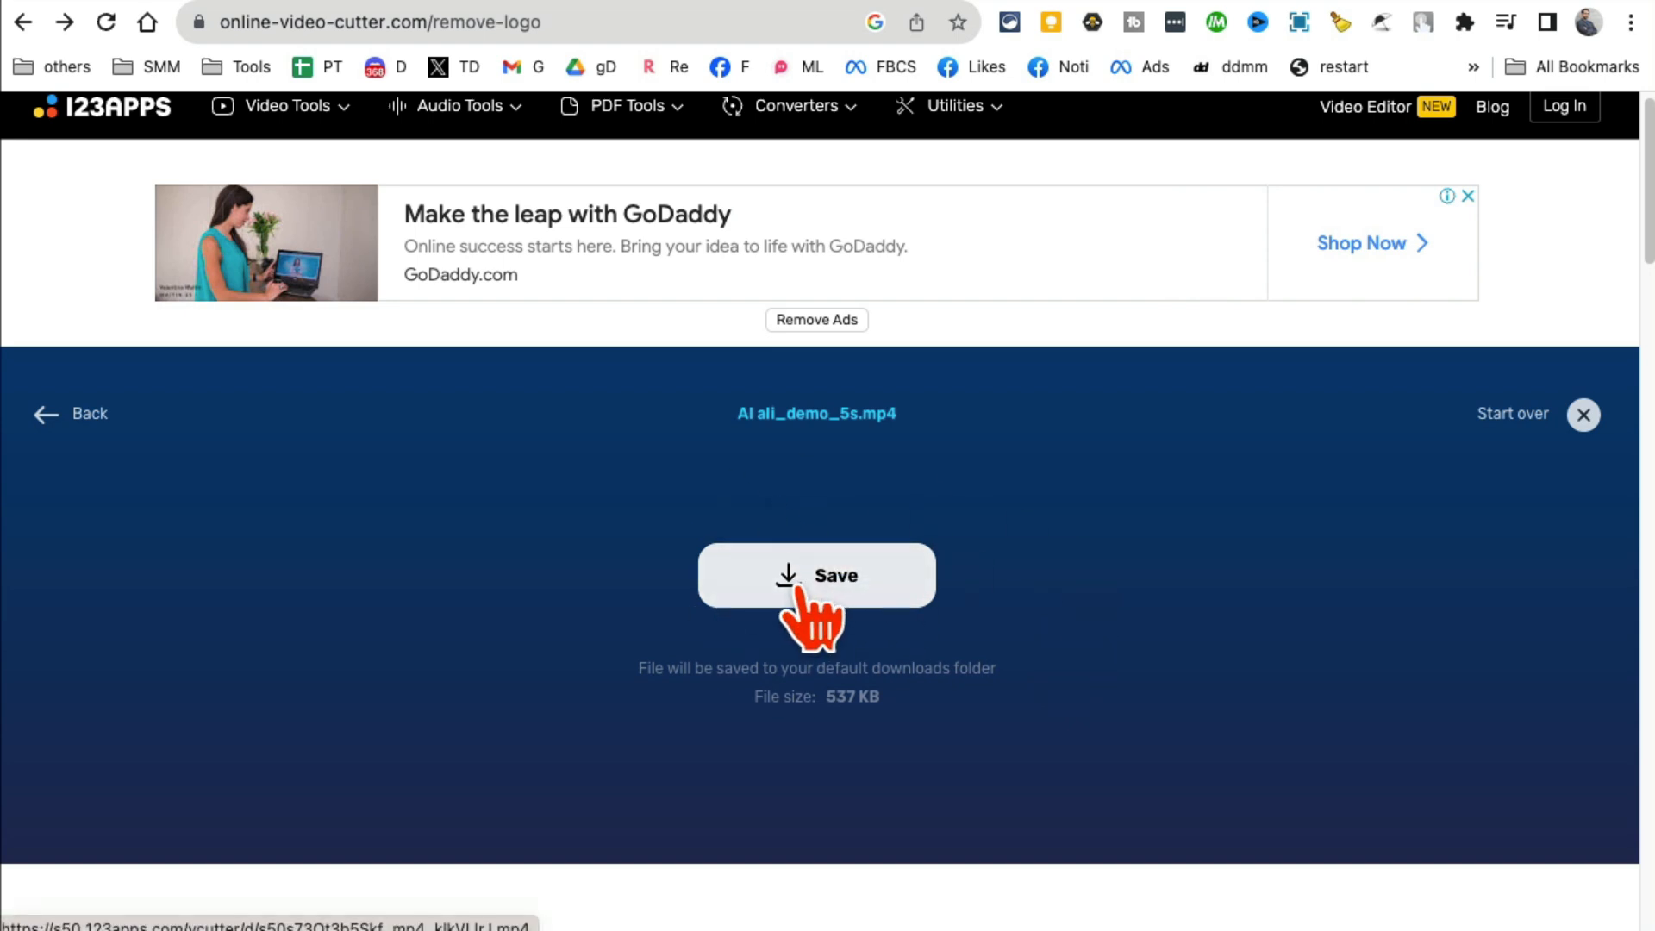